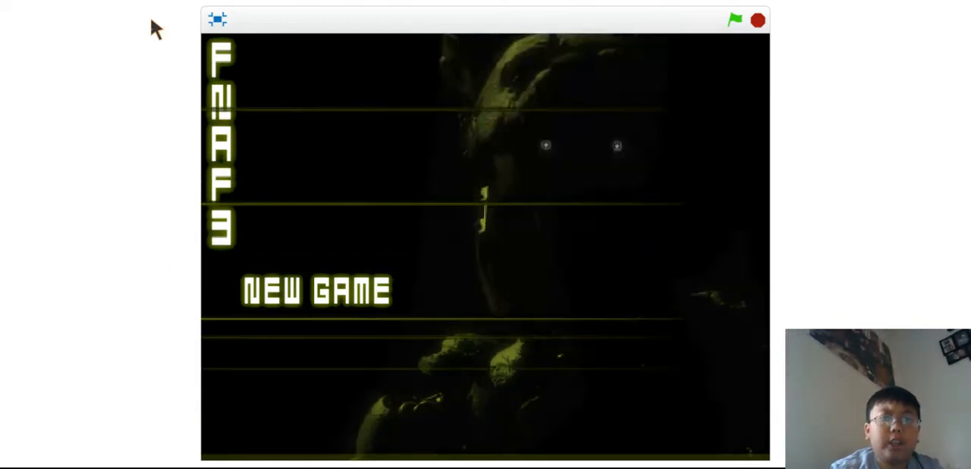
Step: Start a new game from the FNAF 3 title screen and reach night 1
click(314, 292)
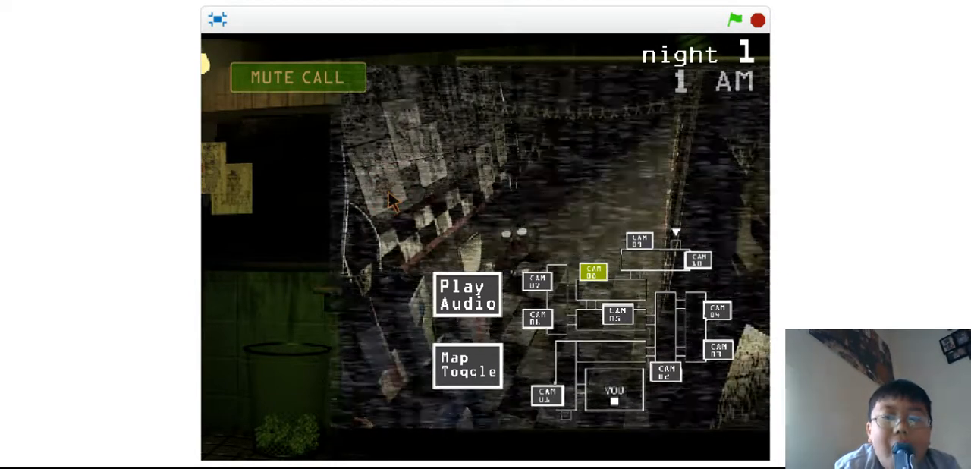
Step: Play an audio lure on the watched camera, then lower the monitor to the office
click(468, 297)
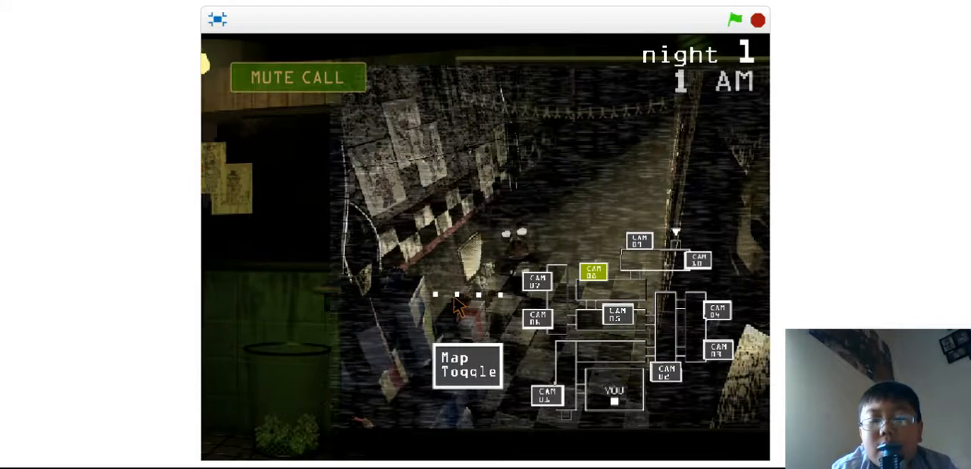
click(472, 370)
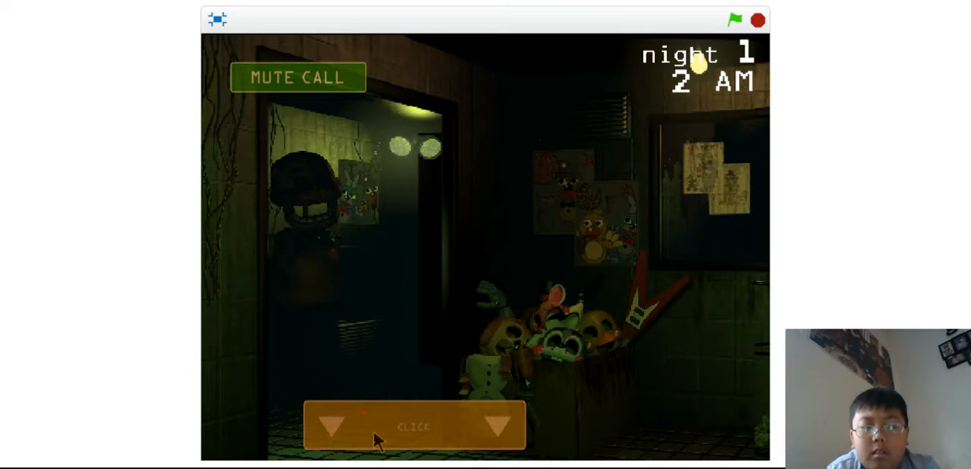
Step: Hold out in the office view until night 1 reaches 3 AM
click(410, 426)
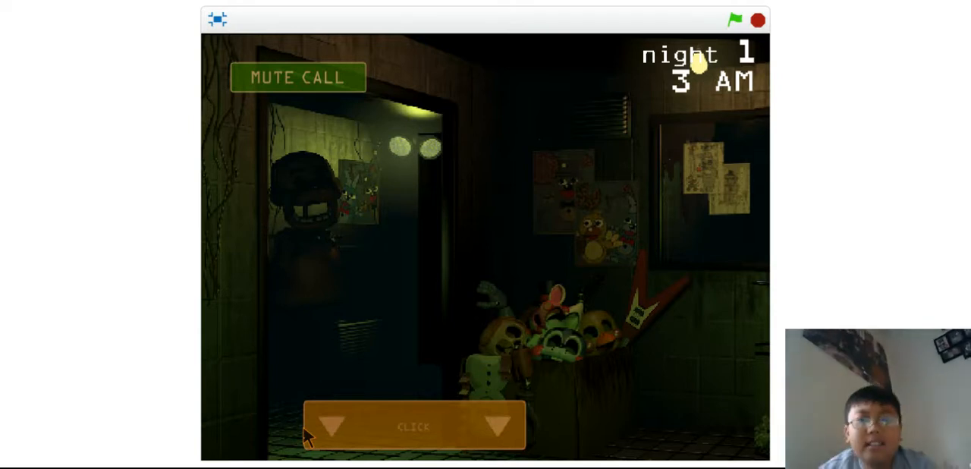
mouse_move(367, 397)
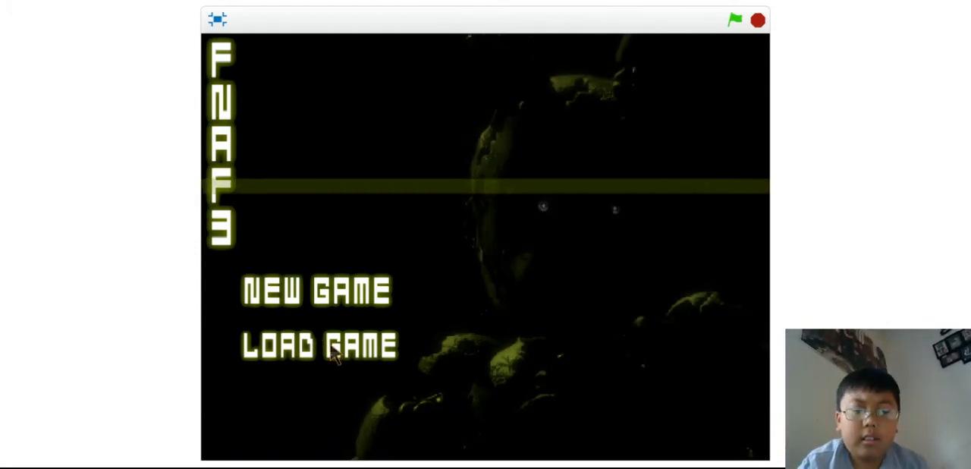
Step: Load the saved game into night 2, check the system restart menu and exit it
click(331, 345)
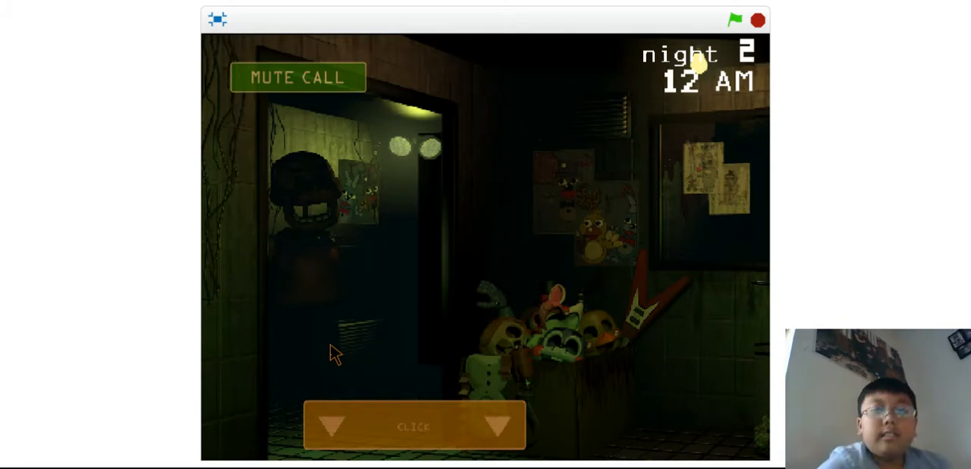
mouse_move(424, 385)
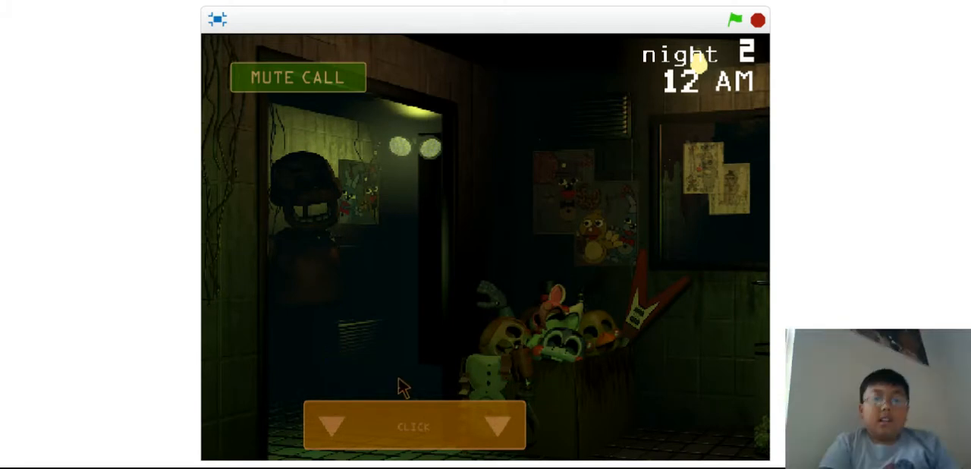
click(412, 428)
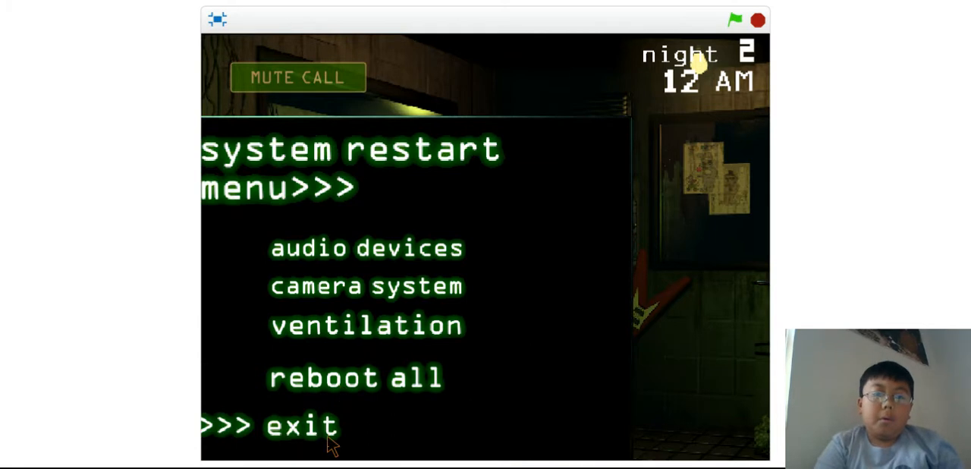
click(298, 425)
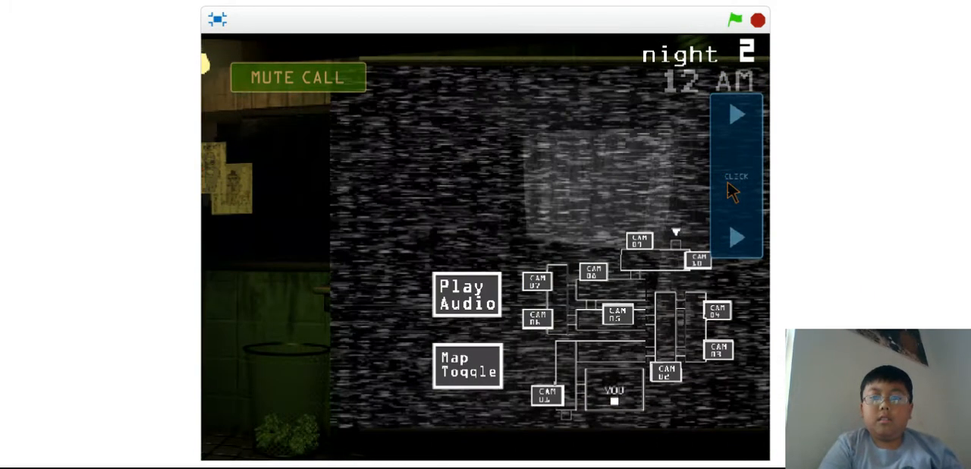
Step: Switch between camera feeds and check the chosen camera
click(640, 243)
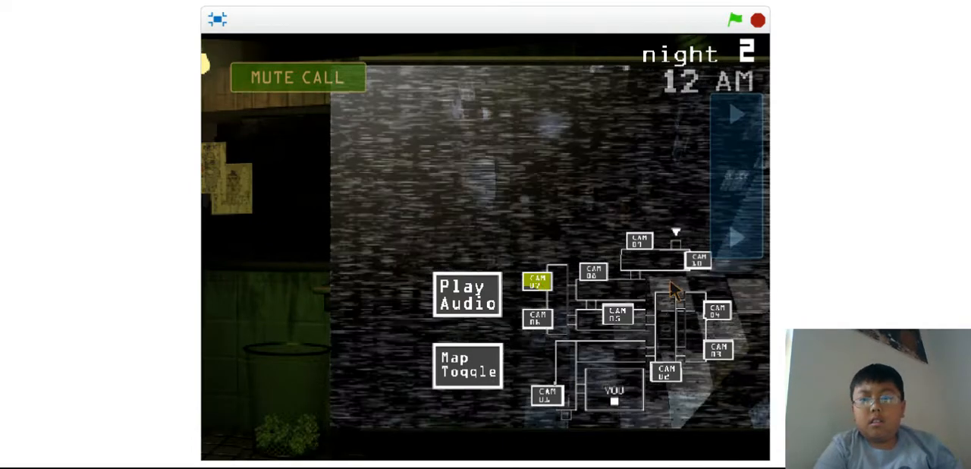
click(701, 264)
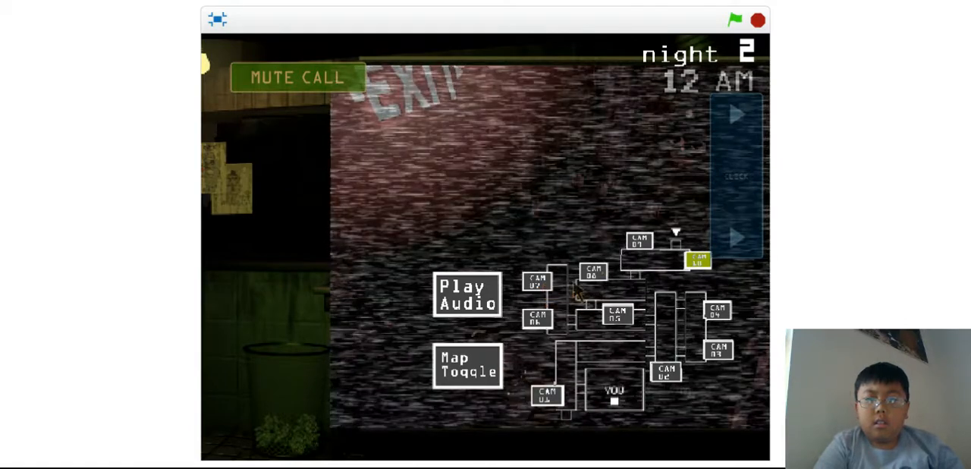
click(593, 275)
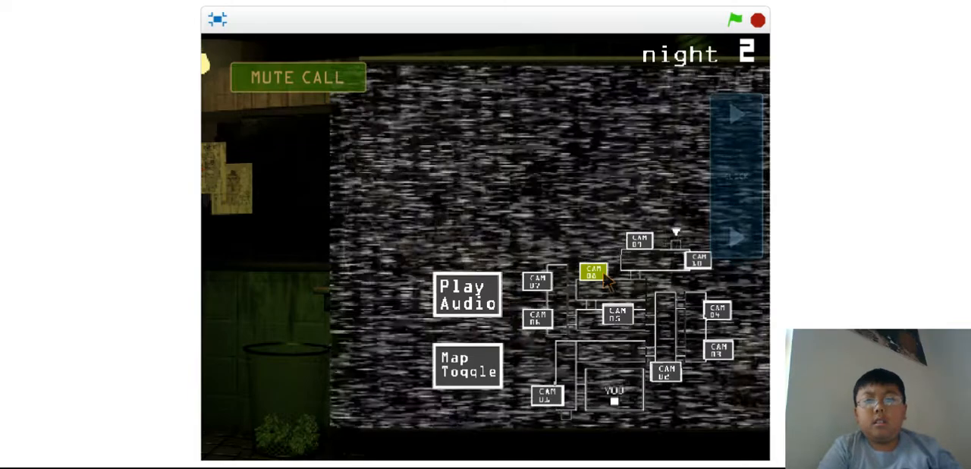
click(467, 294)
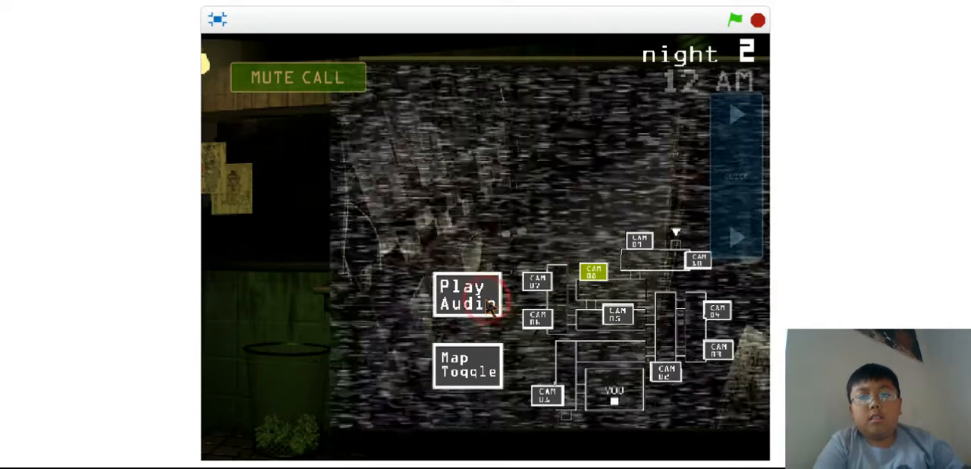
Step: Play audio lures on the camera repeatedly until the audio devices error
click(469, 304)
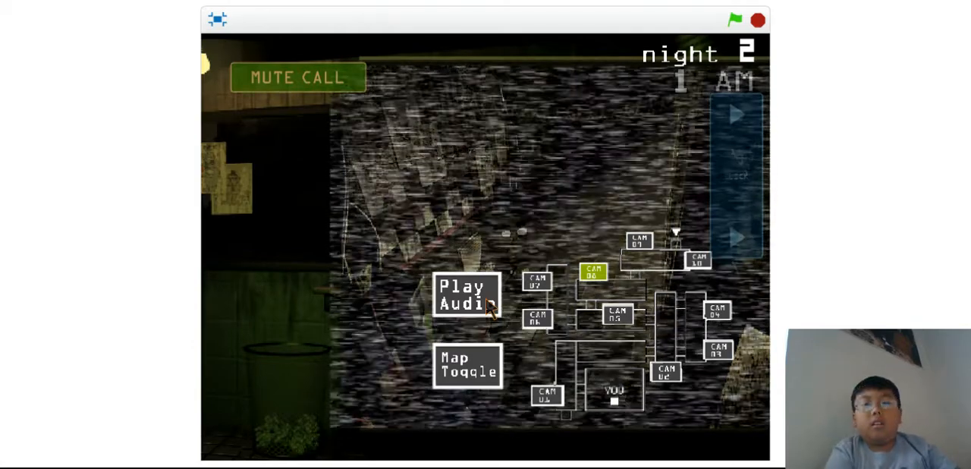
click(465, 307)
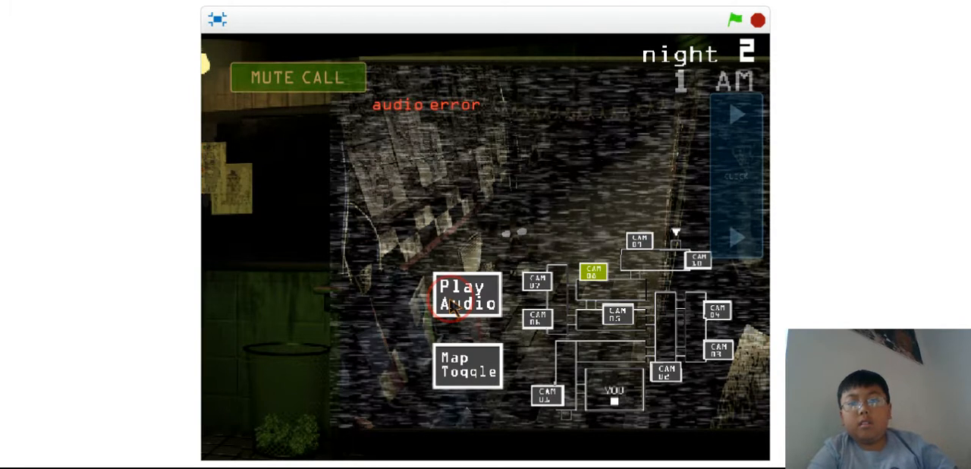
click(468, 305)
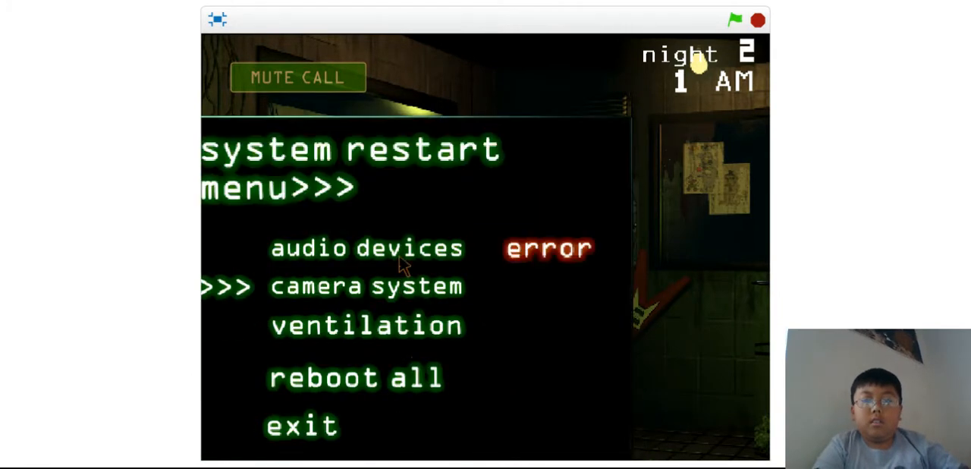
Step: Reboot the failed audio devices and return to the camera feed
click(365, 247)
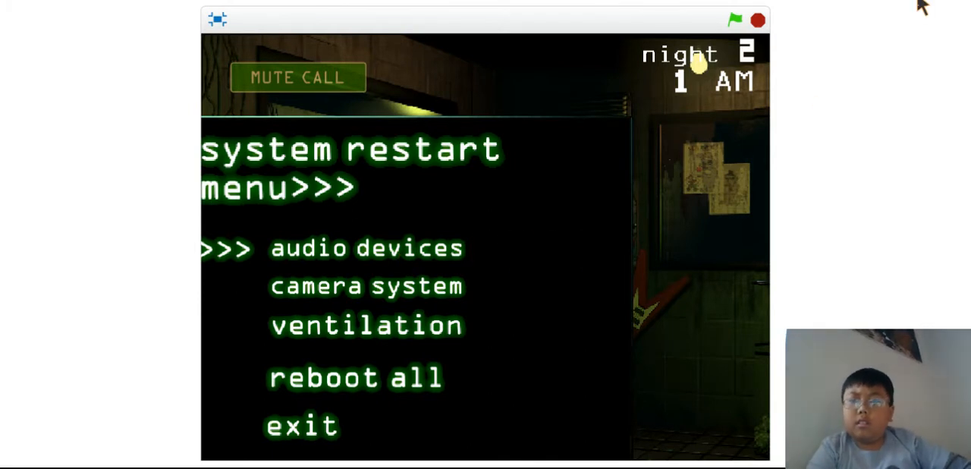
click(302, 425)
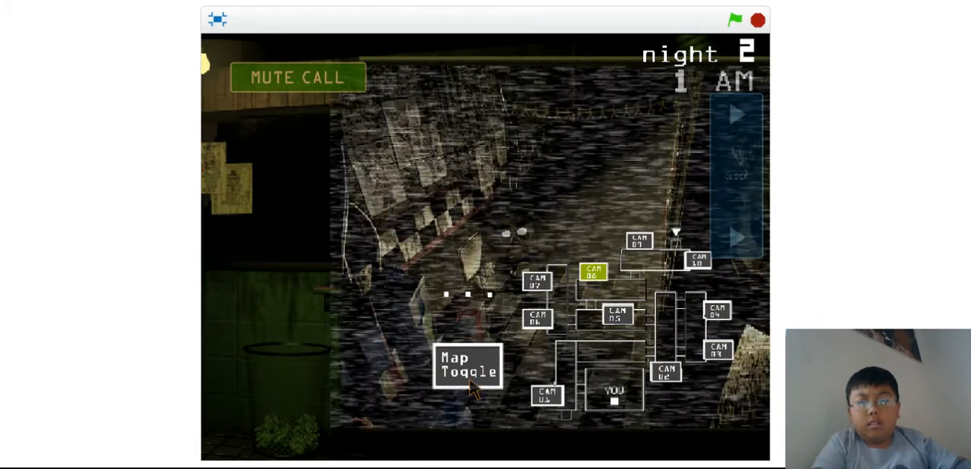
Step: View a vent camera on the ventilation map, then switch back to the camera map
click(467, 374)
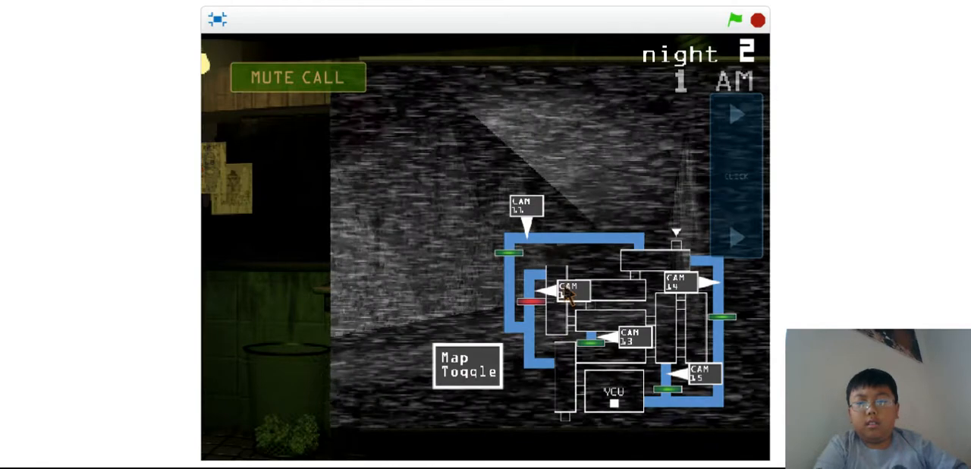
click(568, 296)
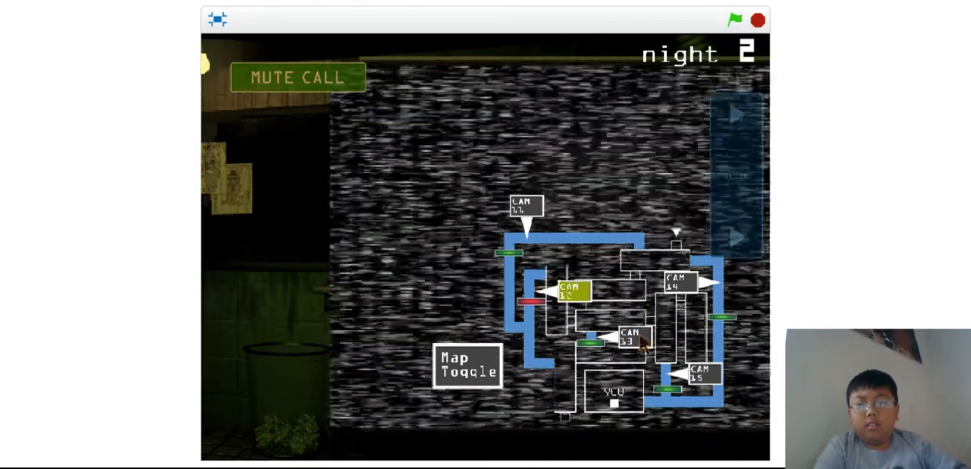
click(631, 340)
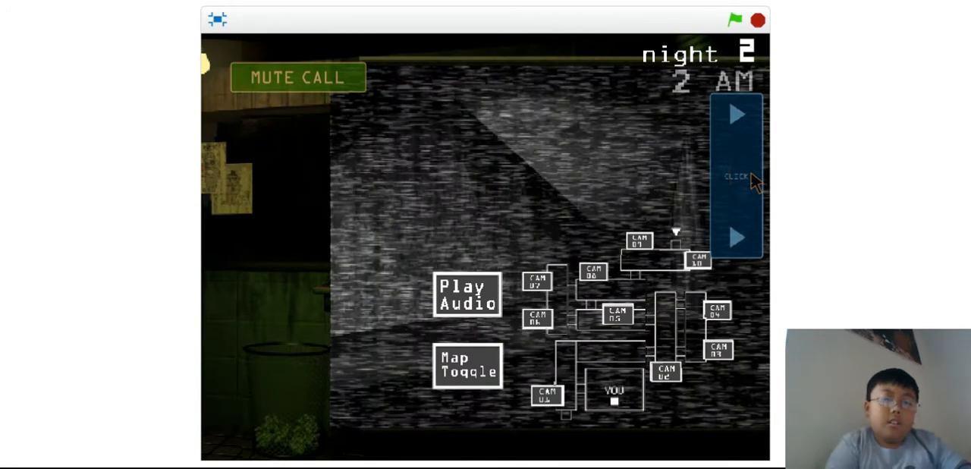
Step: Lower the camera monitor and exit the system restart menu to the office
click(741, 176)
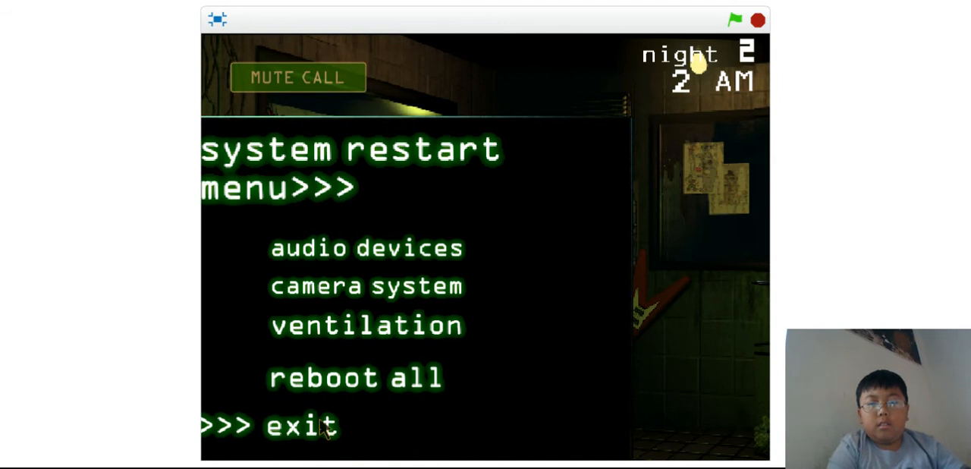
click(301, 432)
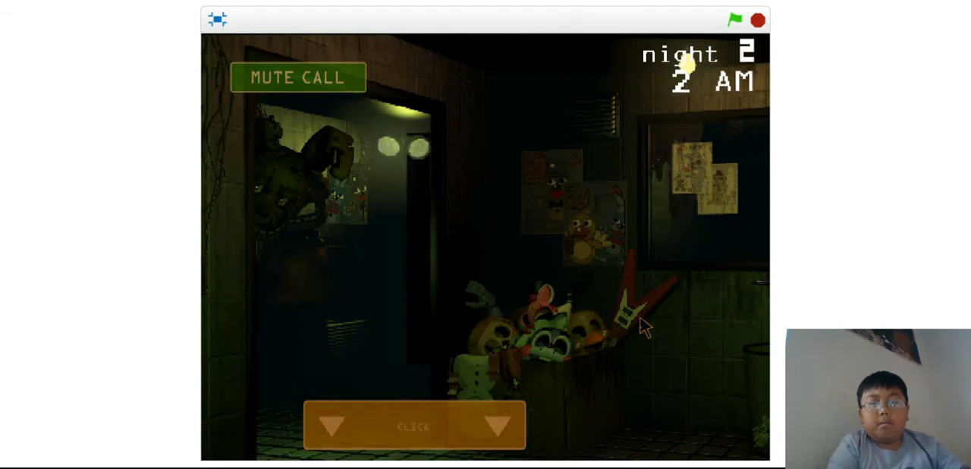